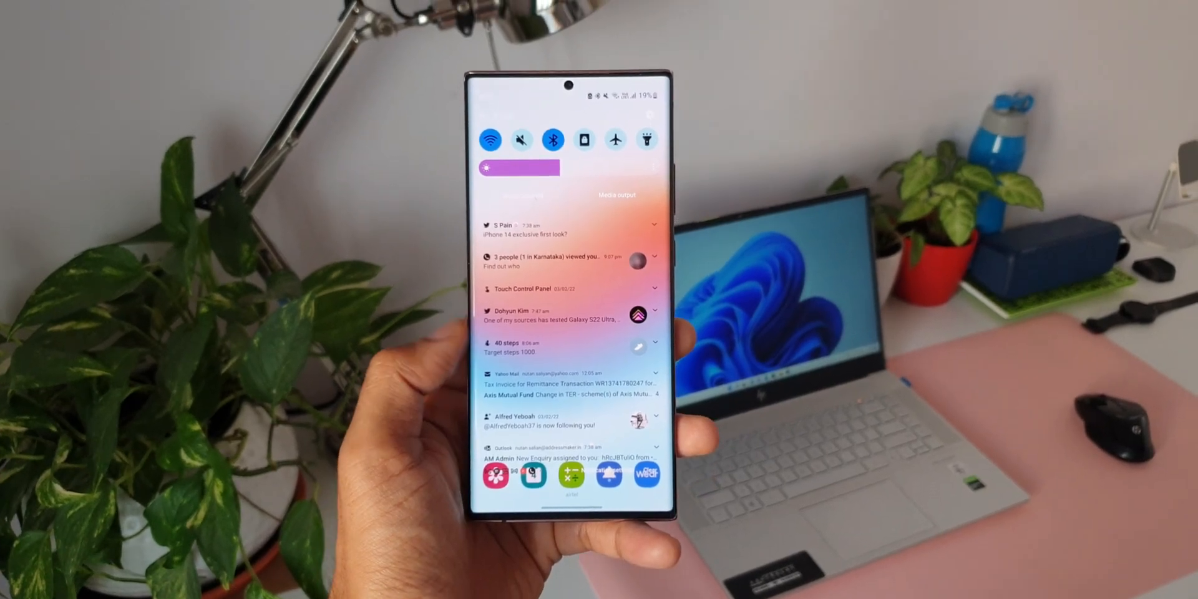
- Scroll Good Lock's module list to locate the QuickStar module
{"action": "scroll", "scroll_direction": "down", "scroll_amount": 3}
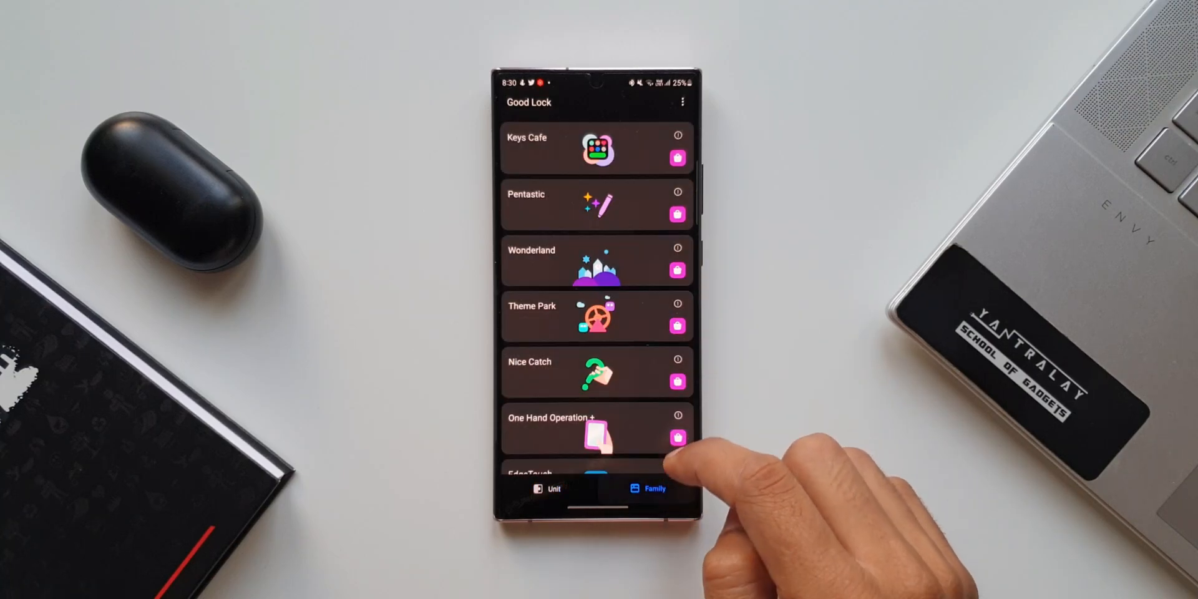
{"action": "scroll", "scroll_direction": "down", "scroll_amount": 3}
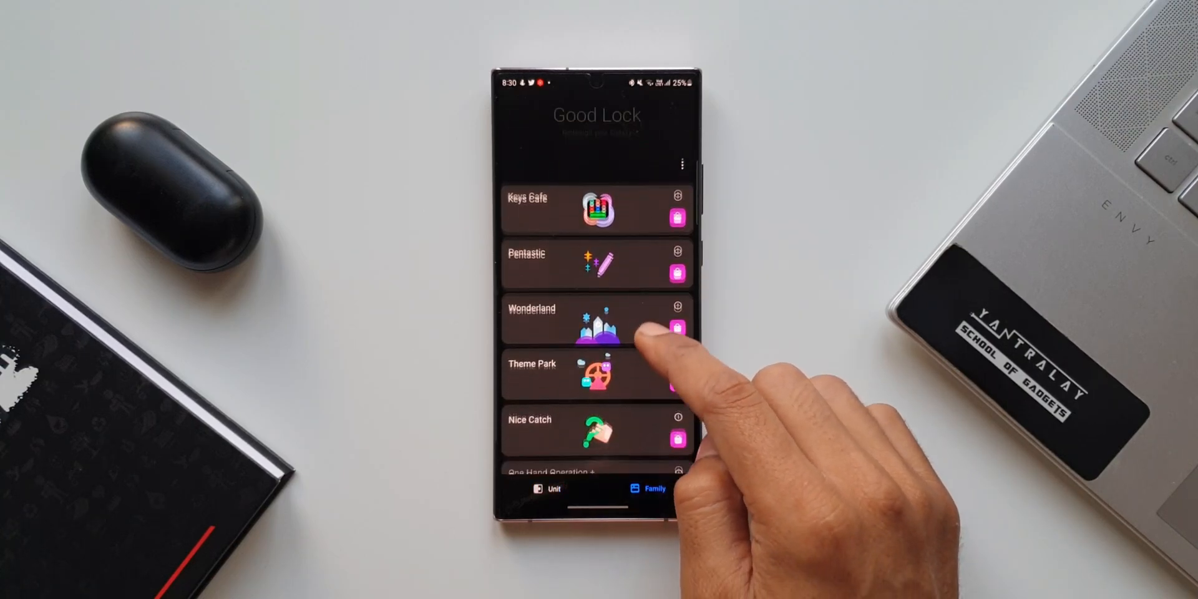
{"action": "scroll", "scroll_direction": "up", "scroll_amount": 3}
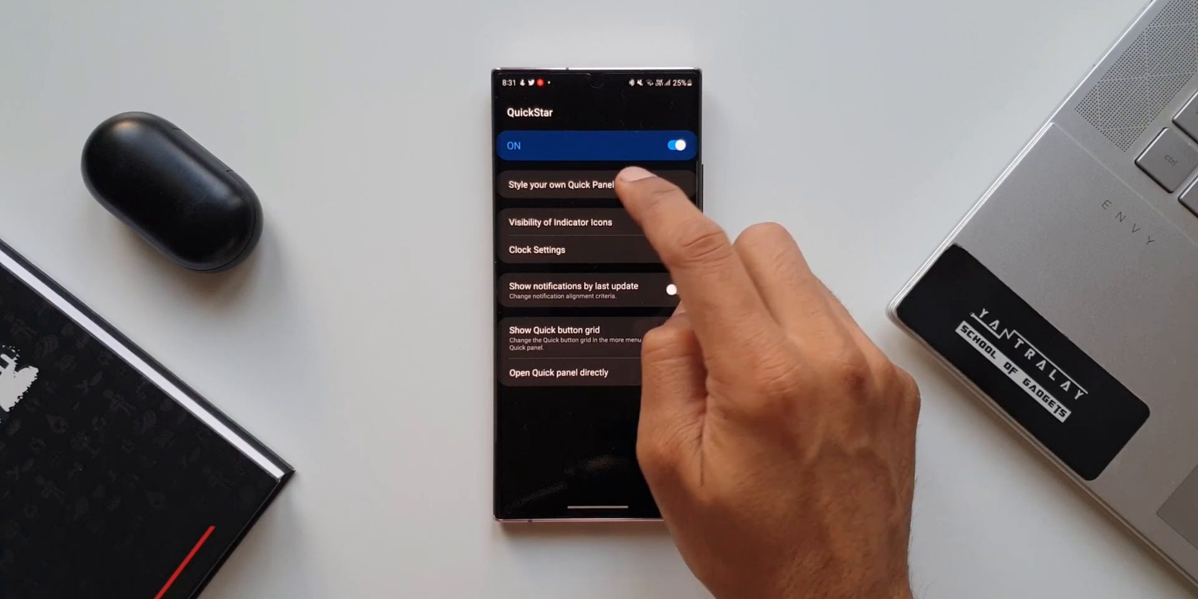
- Enter the 'Style your own Quick Panel' editor to begin a new custom theme
{"action": "left_click", "coordinate": [563, 185]}
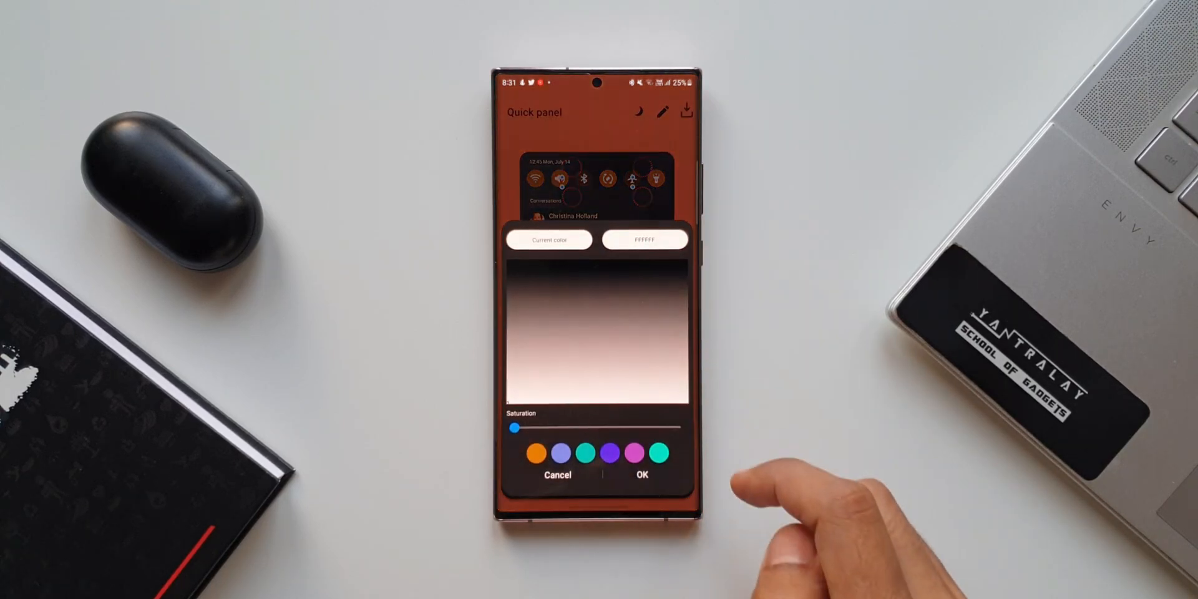
- Choose dark grey (FF171717) for the notification background and lower its transparency
{"action": "left_click", "coordinate": [640, 475]}
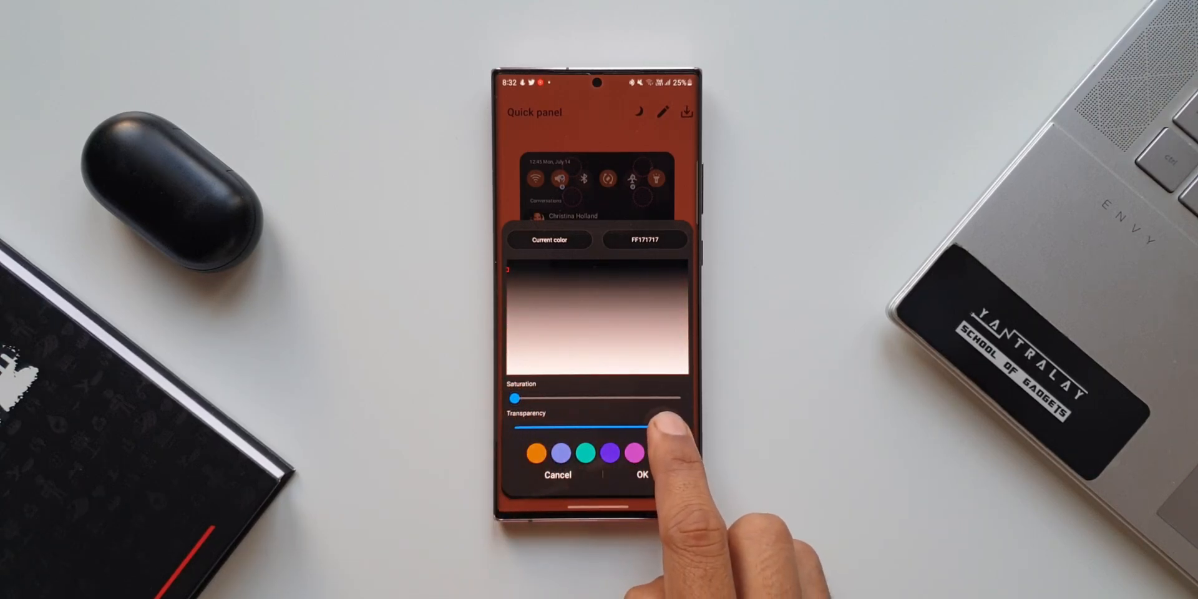
{"action": "left_click_drag", "start_coordinate": [649, 426], "coordinate": [515, 426]}
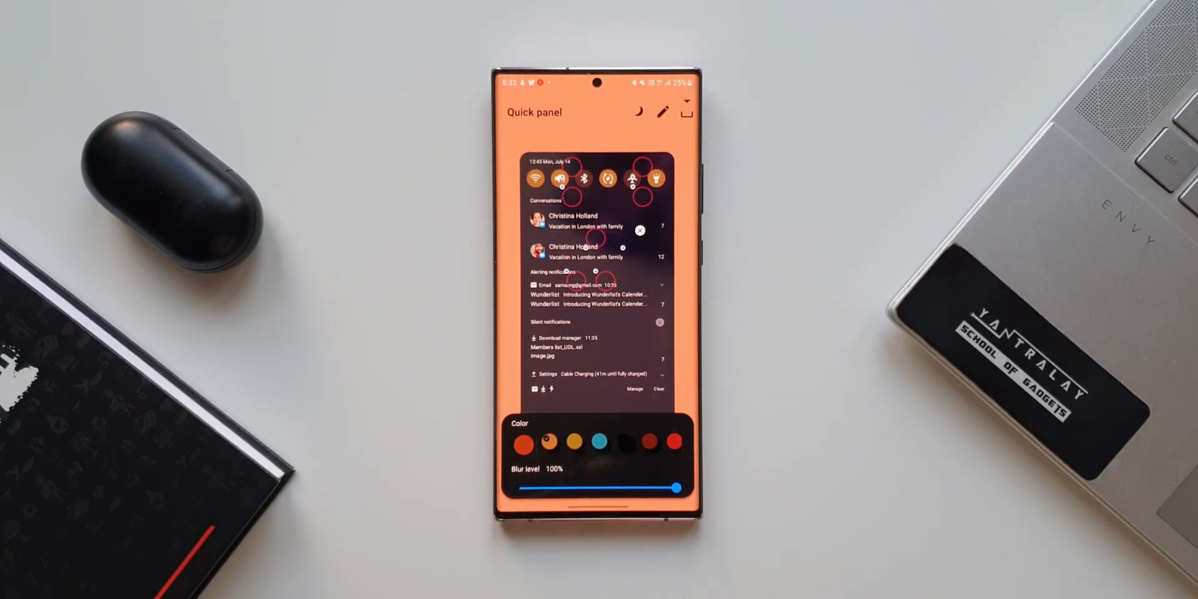
- Make the background colour fully transparent while lowering the blur from 100% to around half
{"action": "left_click_drag", "start_coordinate": [672, 487], "coordinate": [597, 486]}
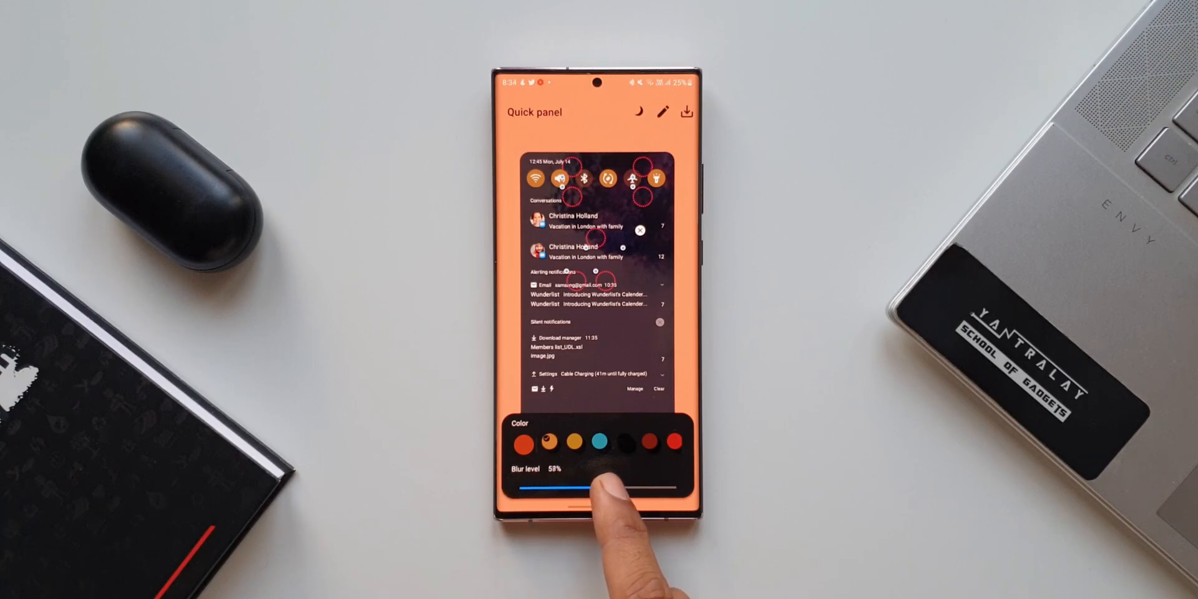
{"action": "left_click_drag", "start_coordinate": [596, 488], "coordinate": [555, 488]}
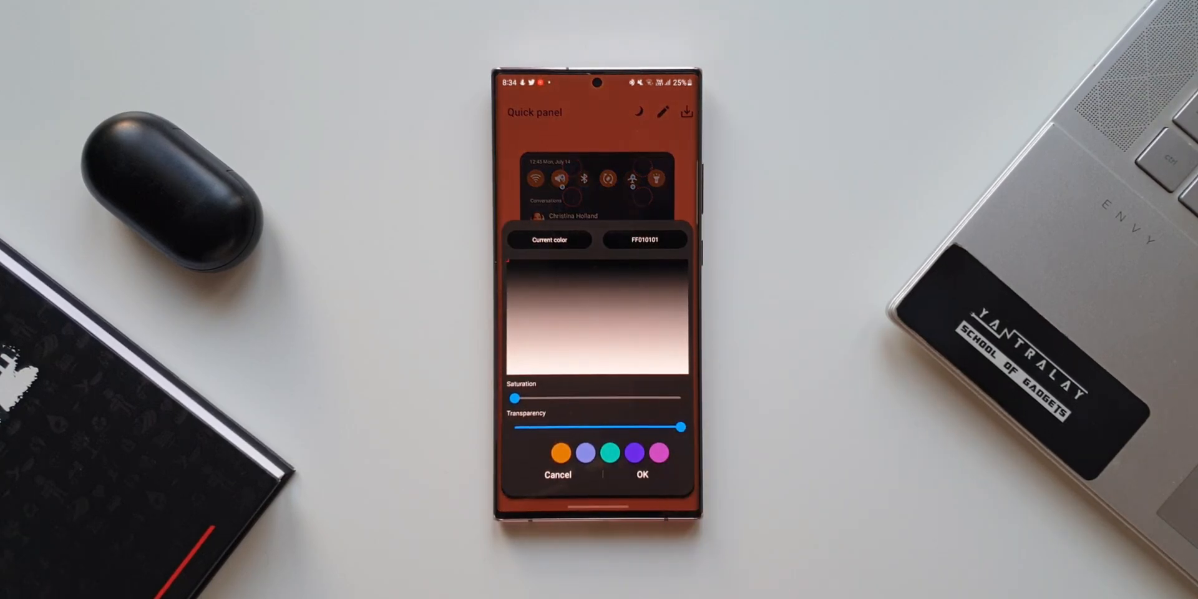
{"action": "left_click_drag", "start_coordinate": [683, 427], "coordinate": [611, 426]}
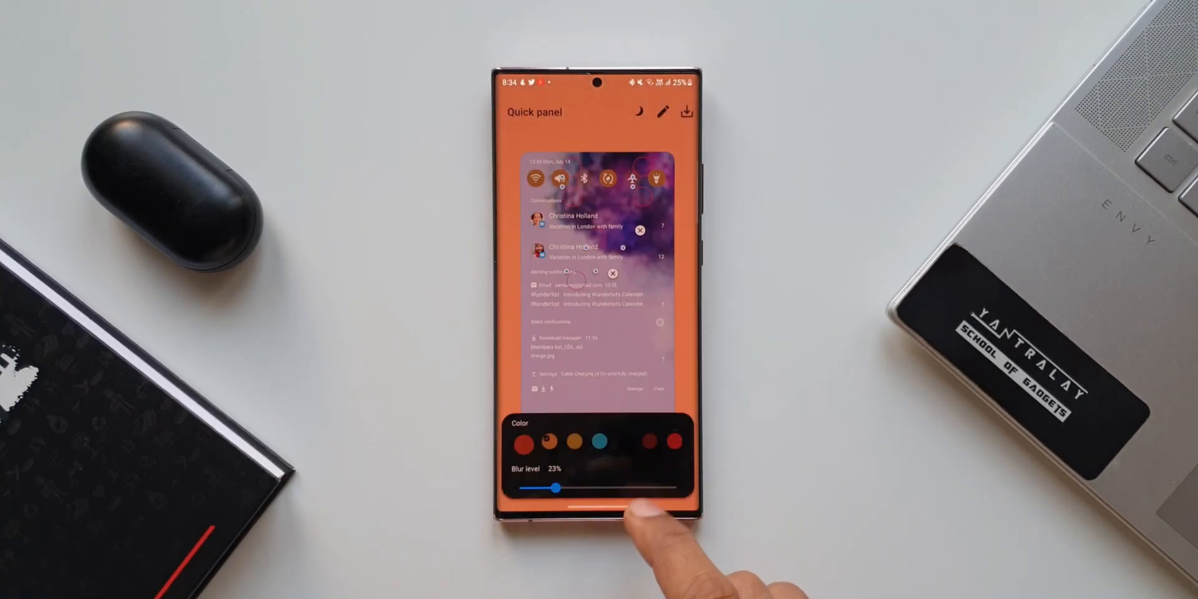
- Sweep the blur level between 0% and 100% and settle on a moderate final blur
{"action": "left_click_drag", "start_coordinate": [554, 488], "coordinate": [519, 487]}
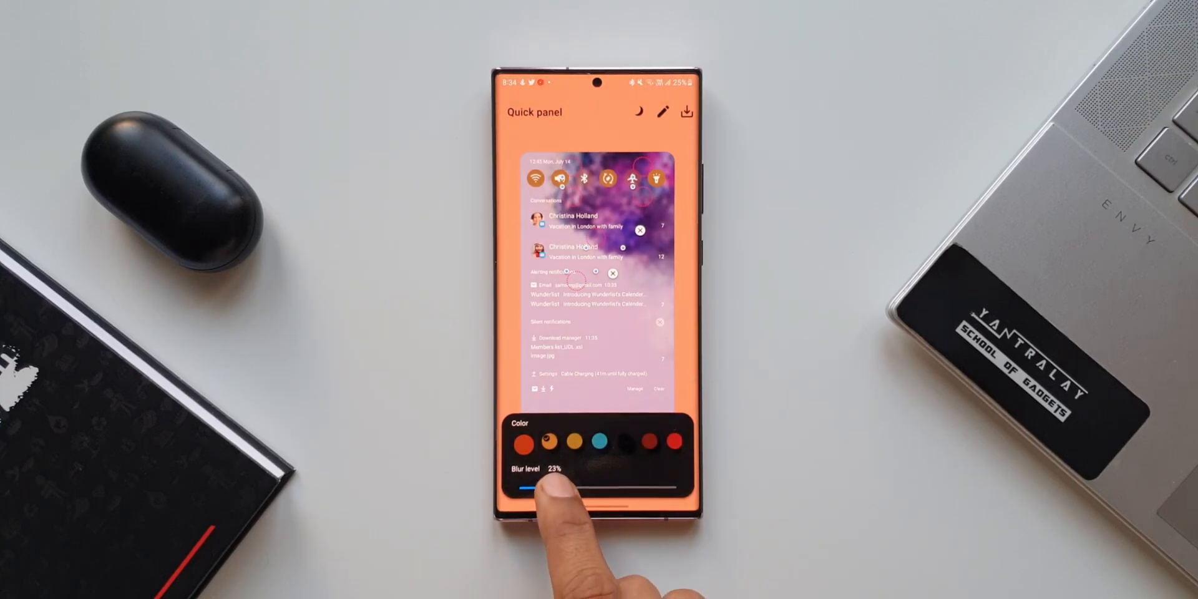
{"action": "left_click_drag", "start_coordinate": [539, 488], "coordinate": [519, 488]}
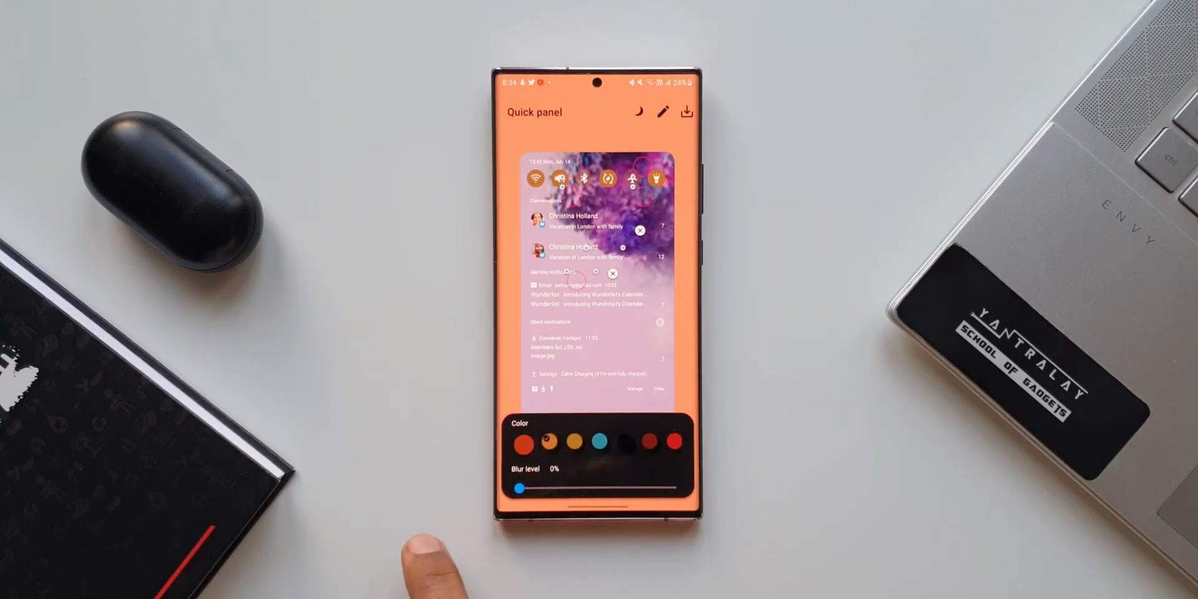
{"action": "left_click_drag", "start_coordinate": [519, 488], "coordinate": [676, 488]}
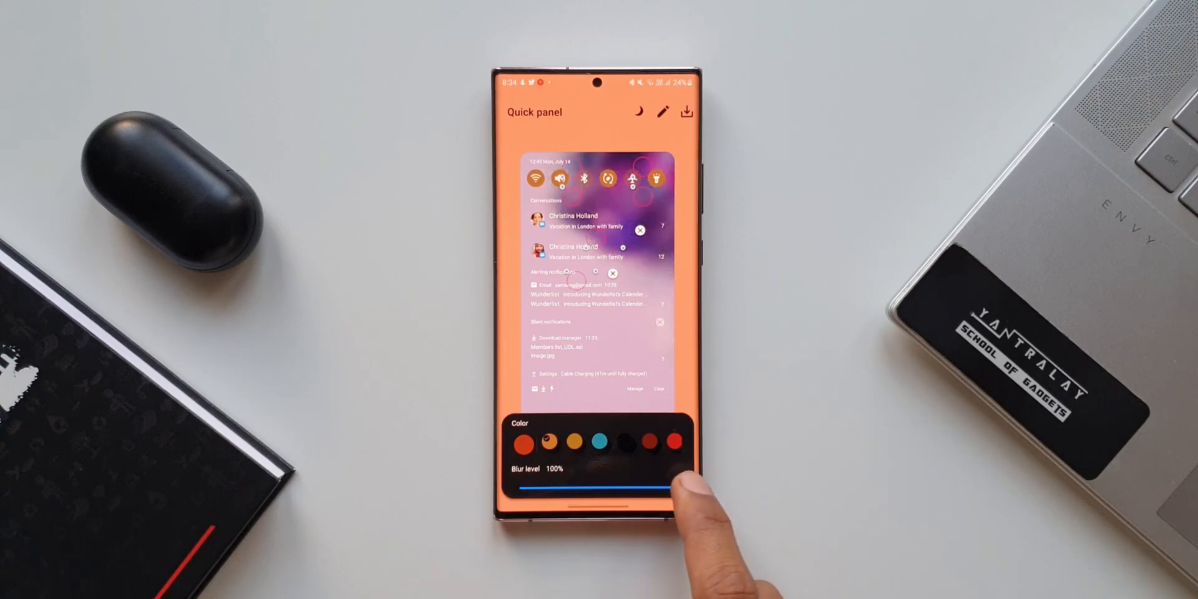
{"action": "left_click_drag", "start_coordinate": [672, 485], "coordinate": [519, 485]}
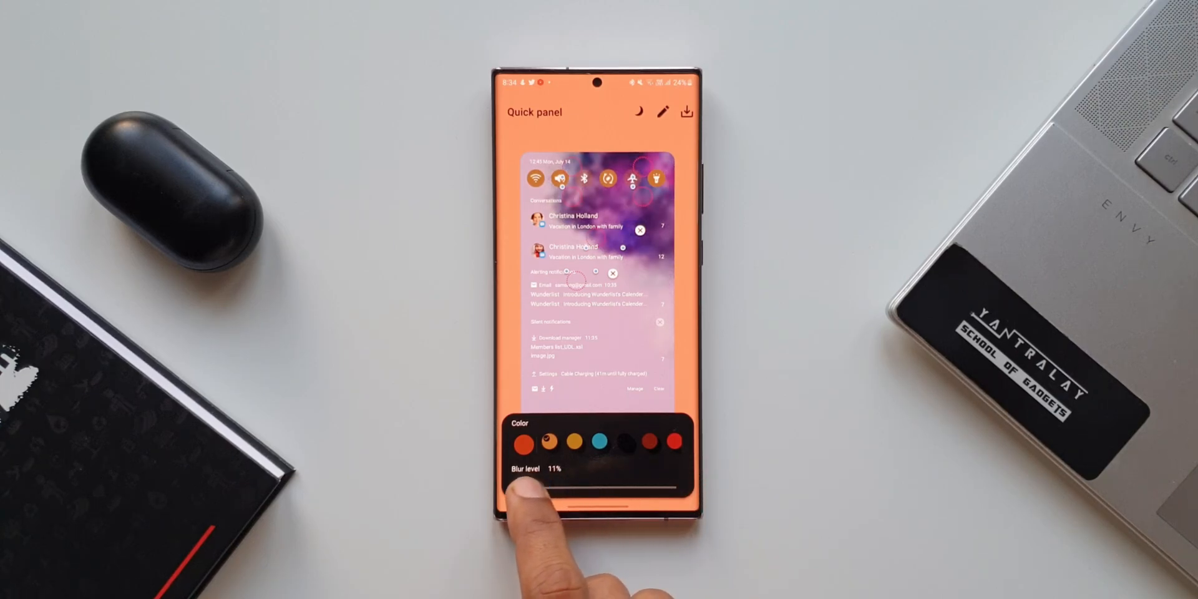
{"action": "left_click_drag", "start_coordinate": [519, 487], "coordinate": [600, 488]}
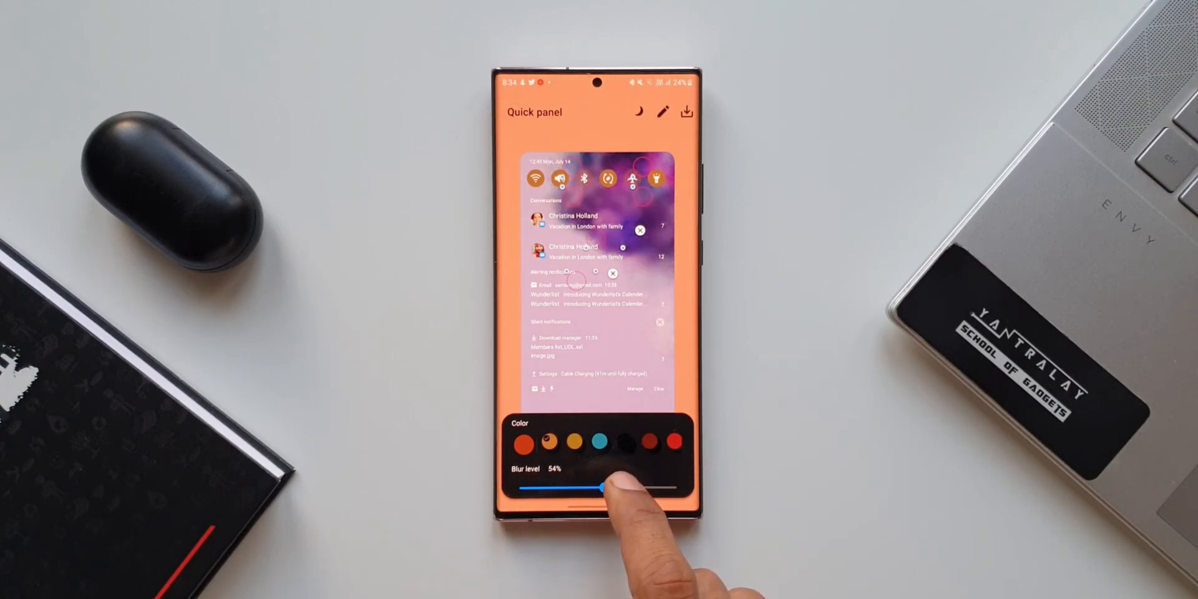
{"action": "left_click_drag", "start_coordinate": [600, 487], "coordinate": [562, 487]}
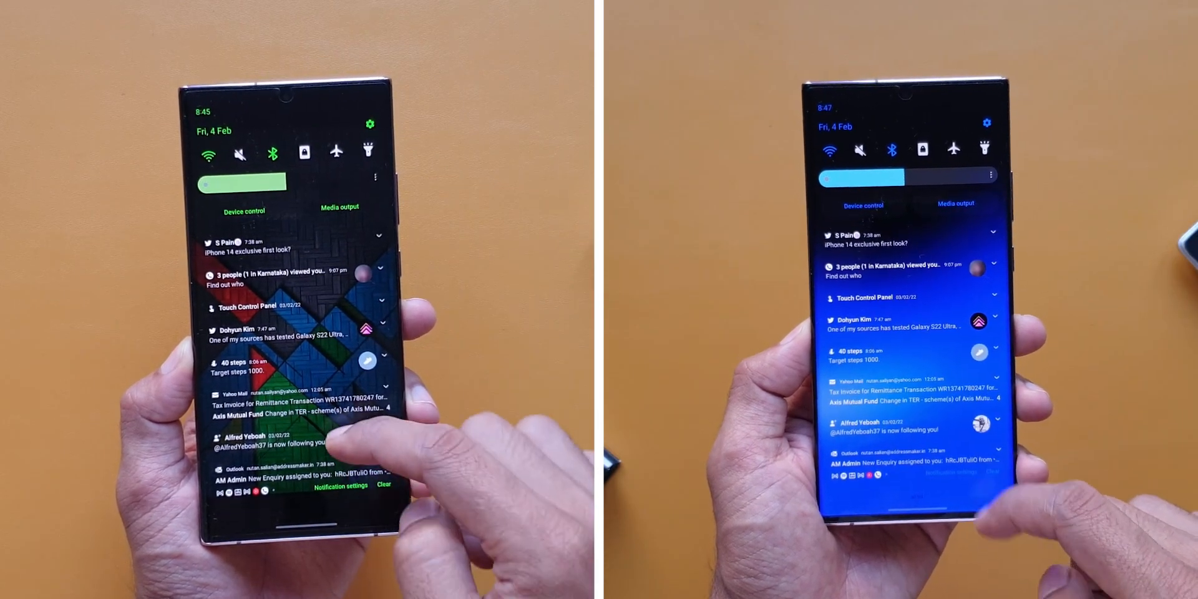
- Install the custom theme under a new name and return to the saved themes list
{"action": "scroll", "scroll_direction": "down", "scroll_amount": 3}
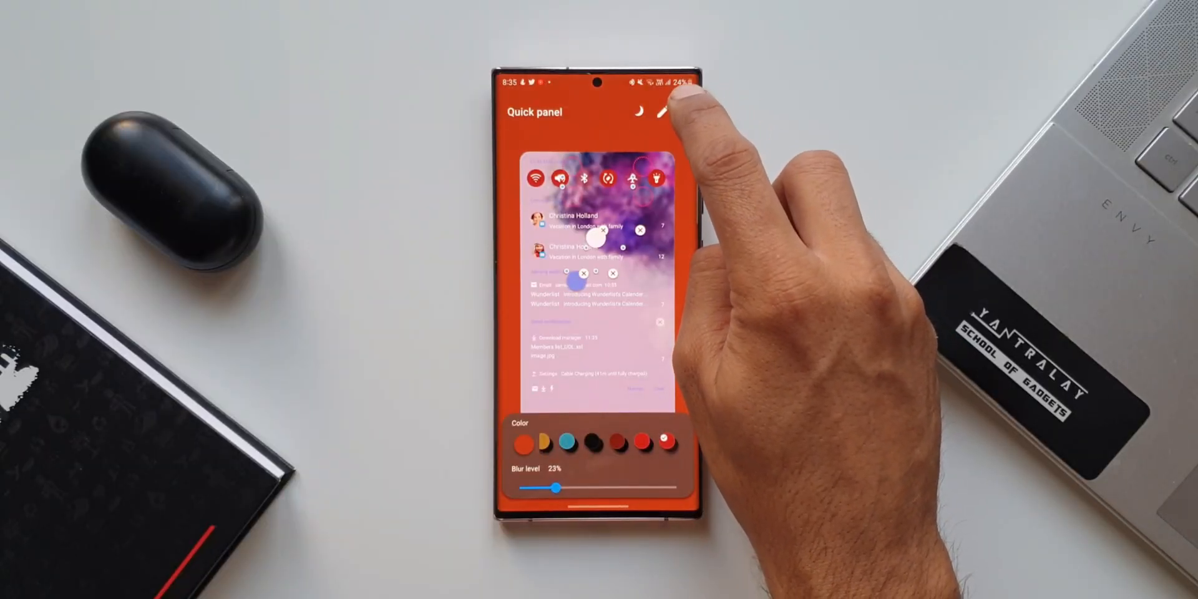
{"action": "left_click", "coordinate": [662, 112]}
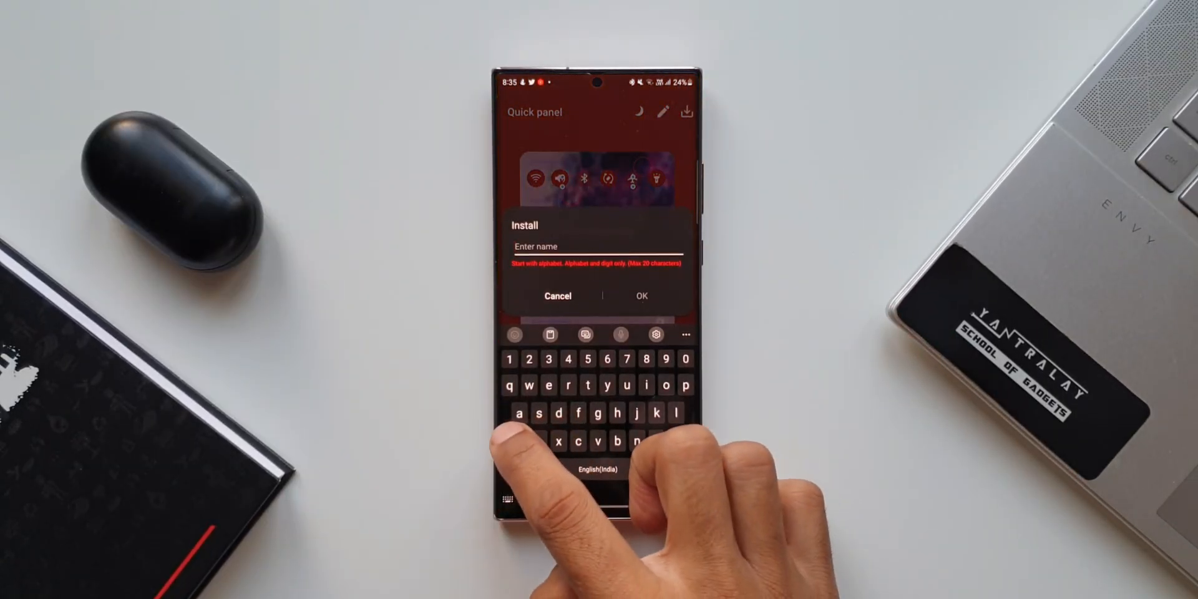
{"action": "left_click", "coordinate": [558, 295]}
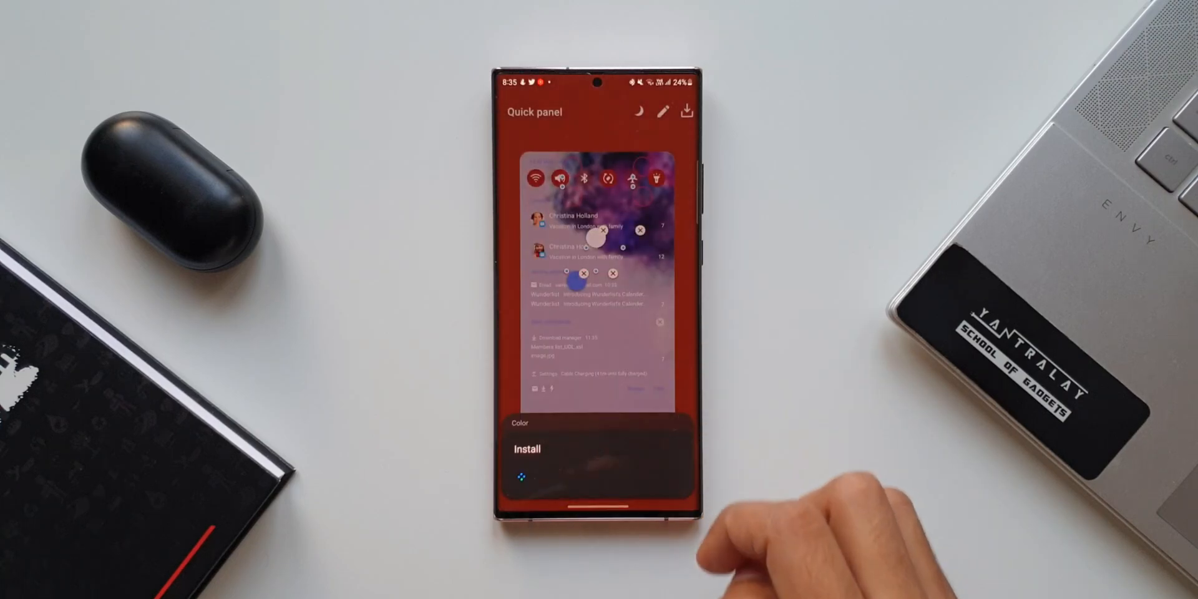
{"action": "left_click", "coordinate": [525, 448]}
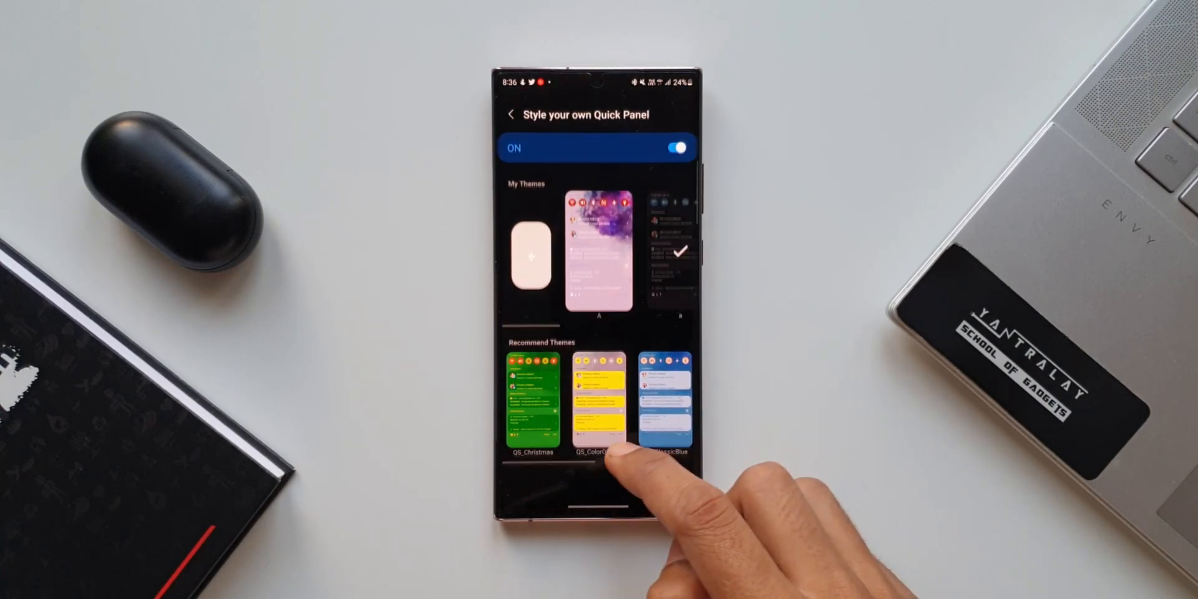
- Leave QuickStar, enter Theme Park and show its Quick panel themes with the custom one applied
{"action": "left_click", "coordinate": [511, 114]}
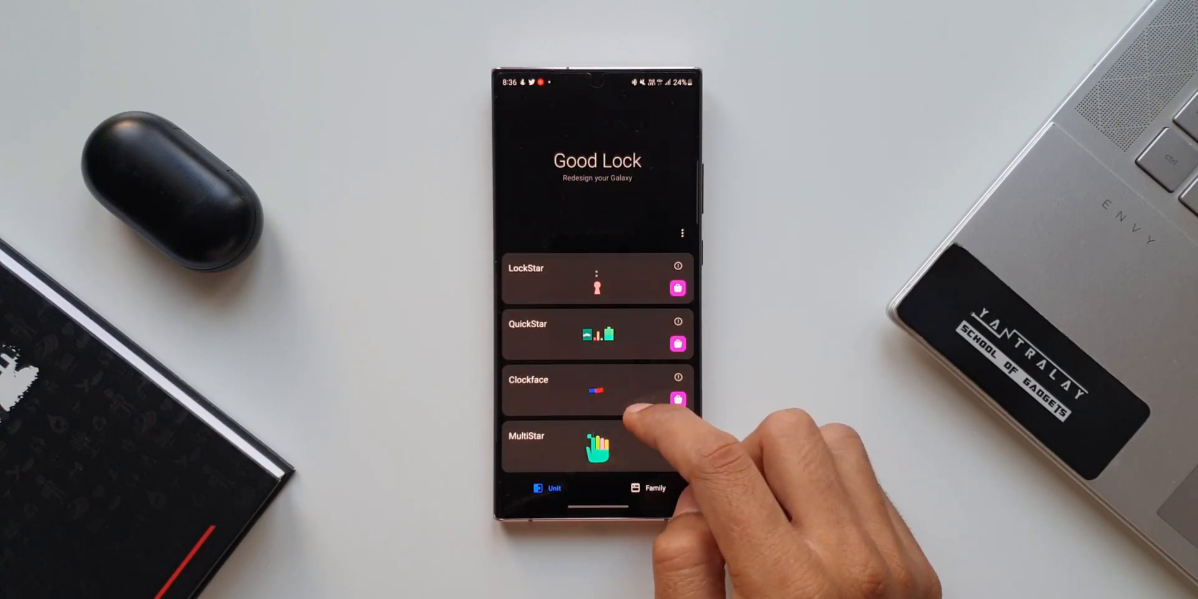
{"action": "scroll", "scroll_direction": "up", "scroll_amount": 3}
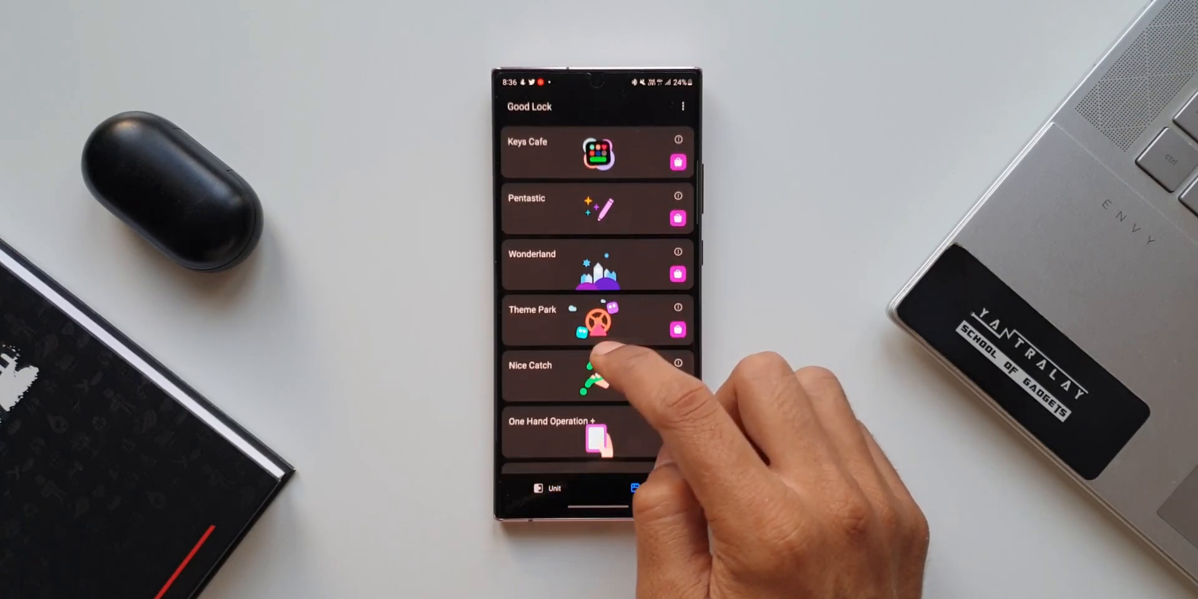
{"action": "left_click", "coordinate": [597, 319]}
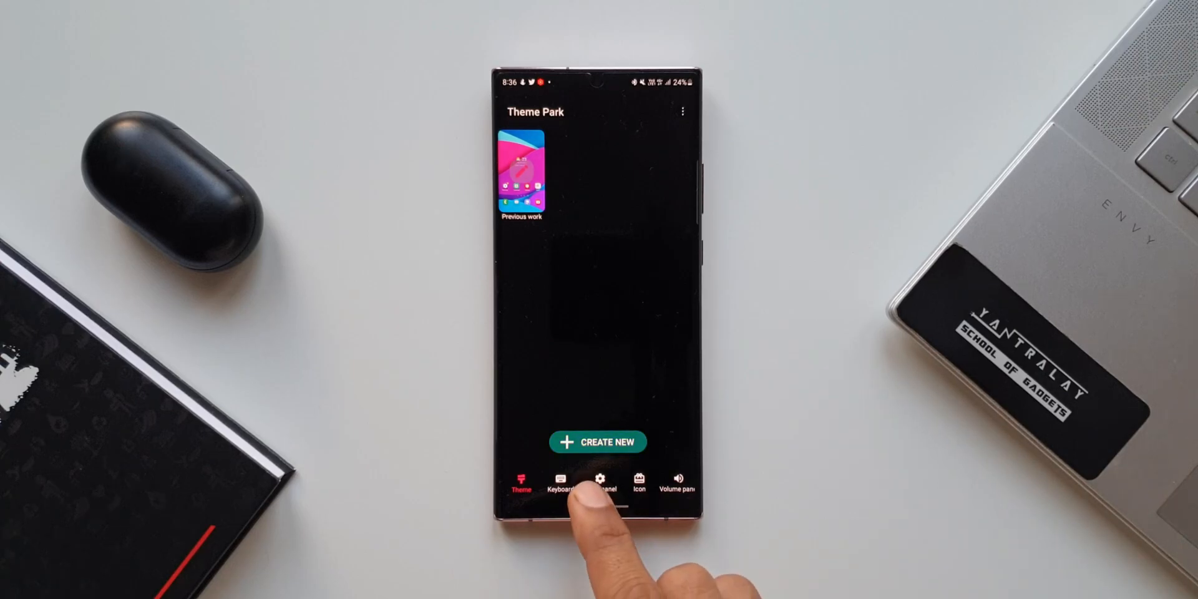
{"action": "left_click", "coordinate": [598, 485]}
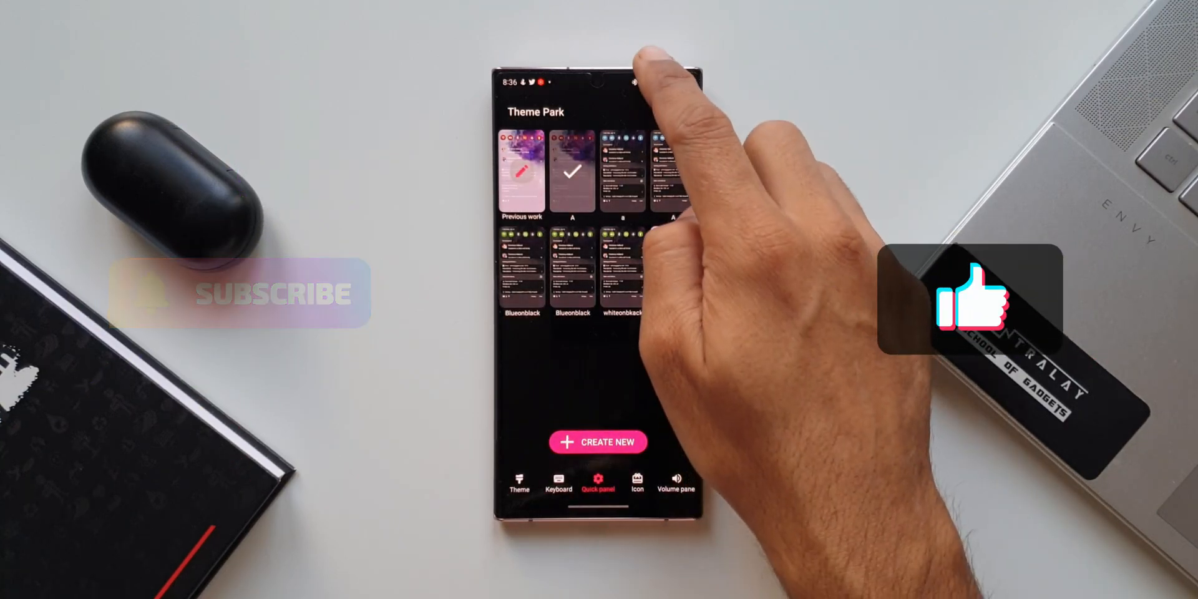
- Return to the home screen and pull down the notification panel to reveal the translucent blurred theme
{"action": "left_click_drag", "start_coordinate": [599, 69], "coordinate": [598, 306]}
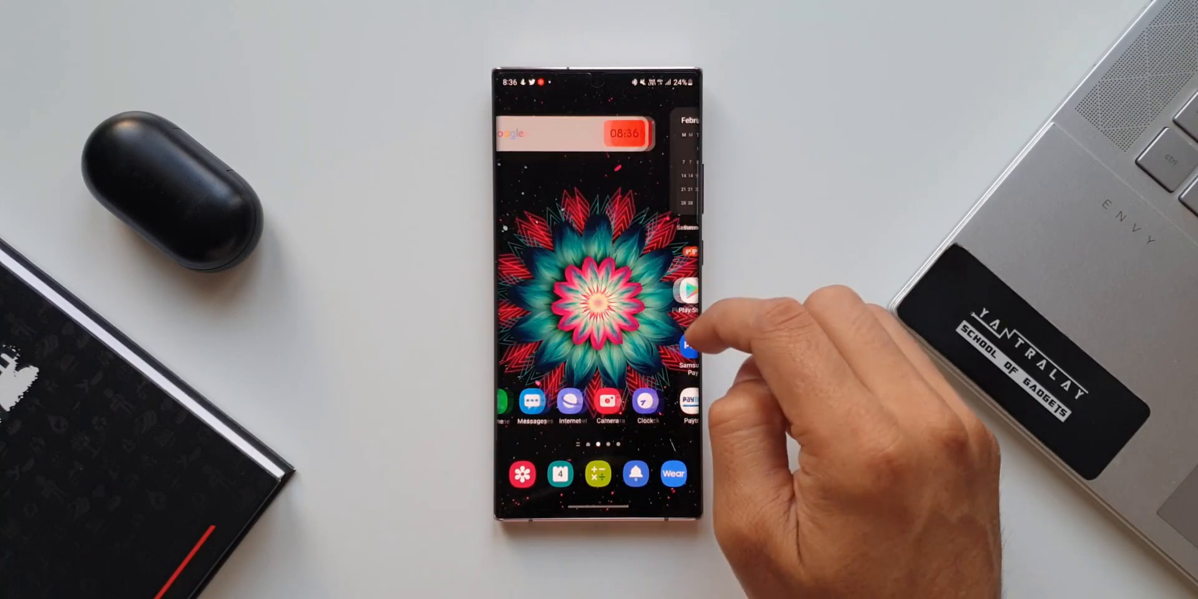
{"action": "left_click_drag", "start_coordinate": [598, 83], "coordinate": [599, 306]}
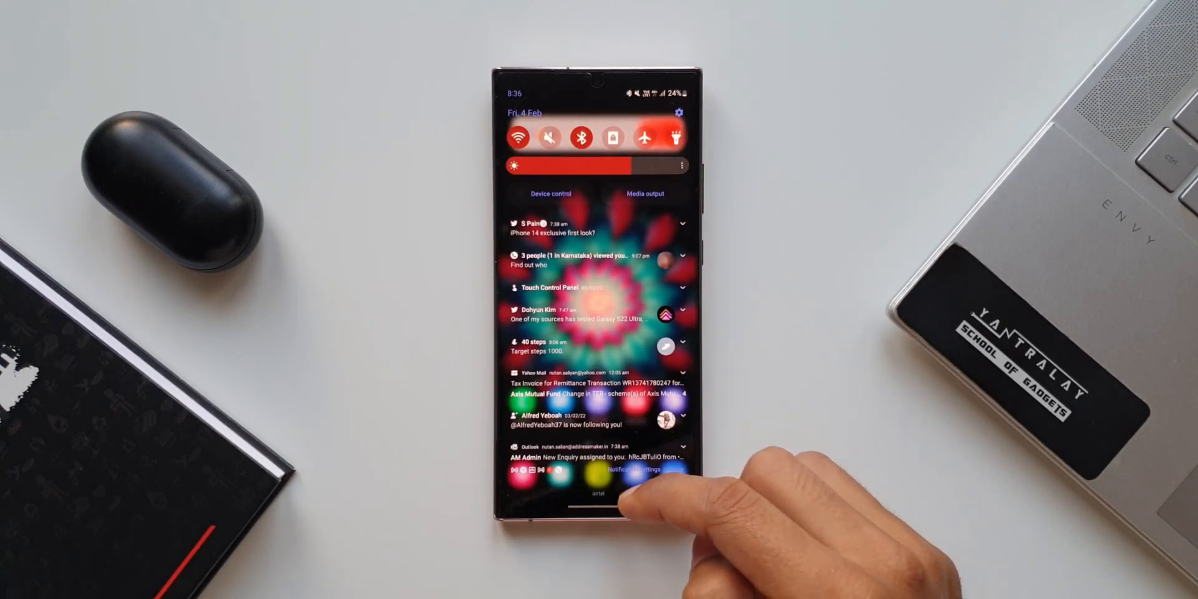